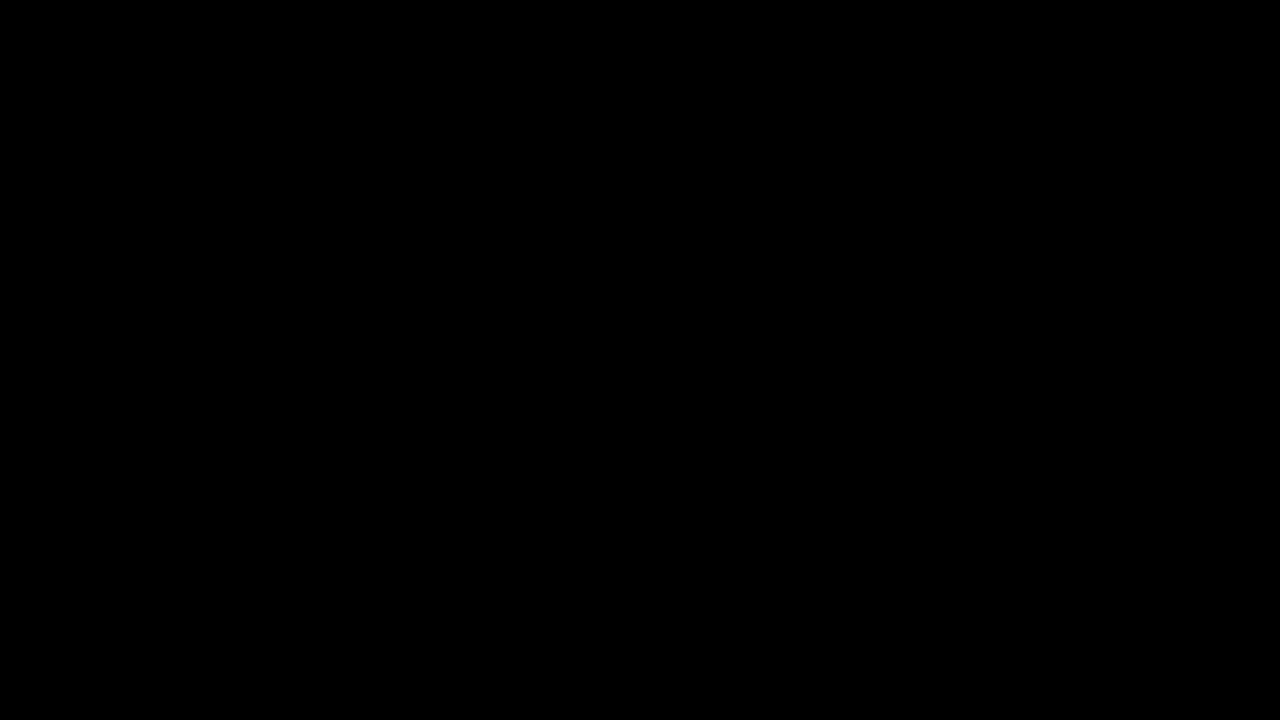
# - Let the outro animation play until the button reads SUBSCRIBED beside the bell icon
pyautogui.click(640, 360)
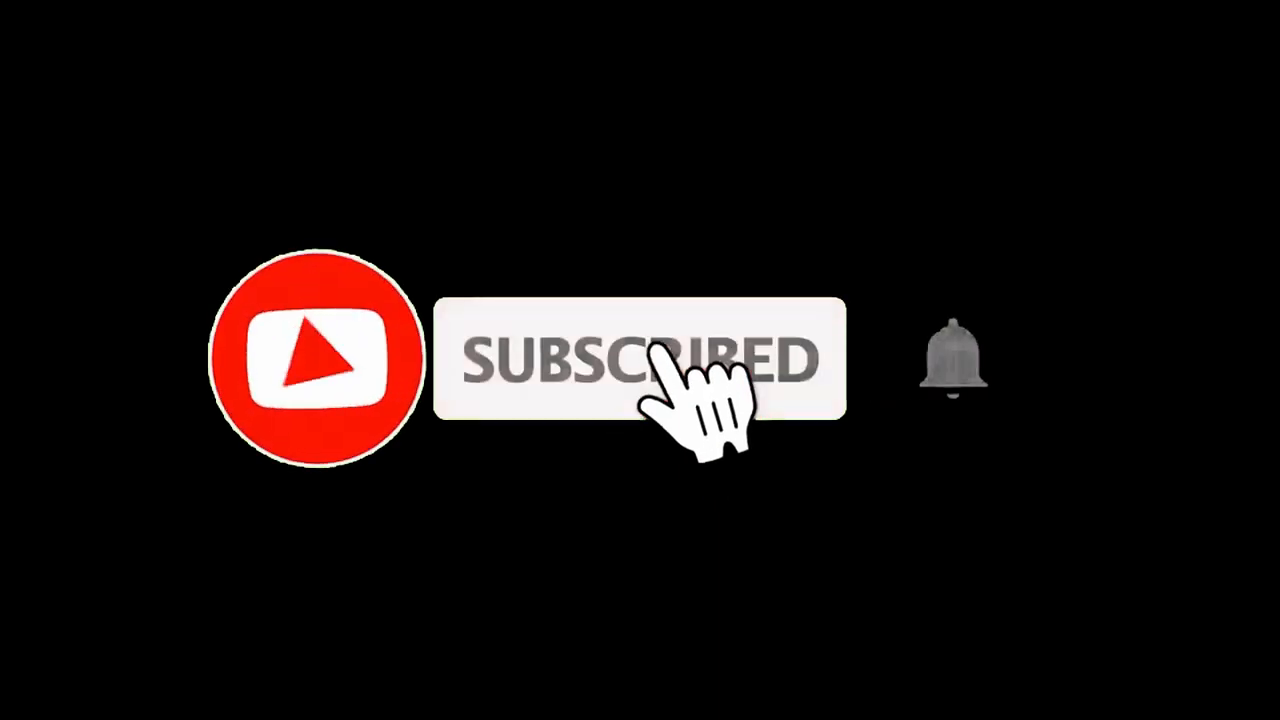